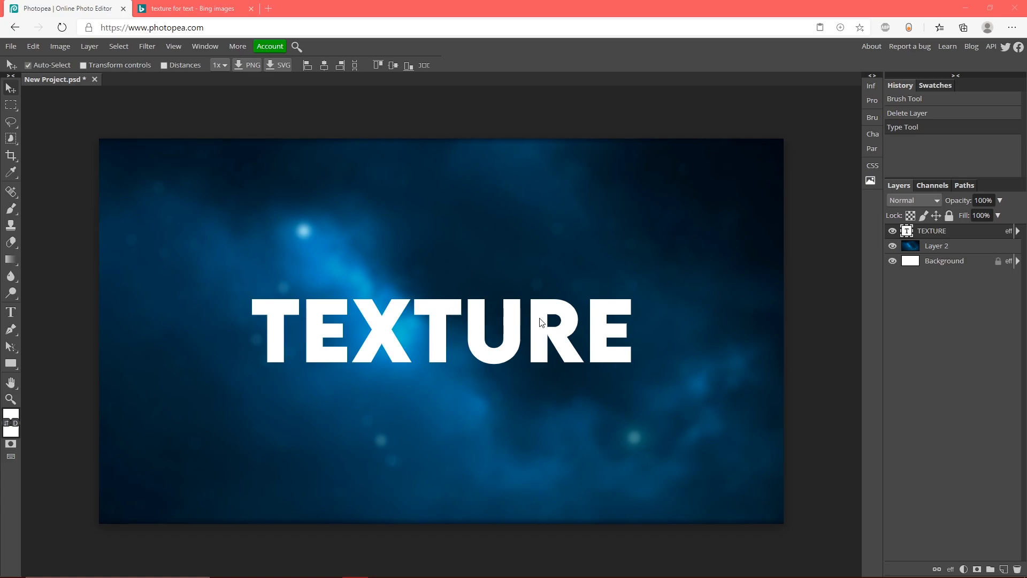
# Grab the cracked-soil texture from the Bing image results and return to the TEXTURE document.
pyautogui.click(191, 9)
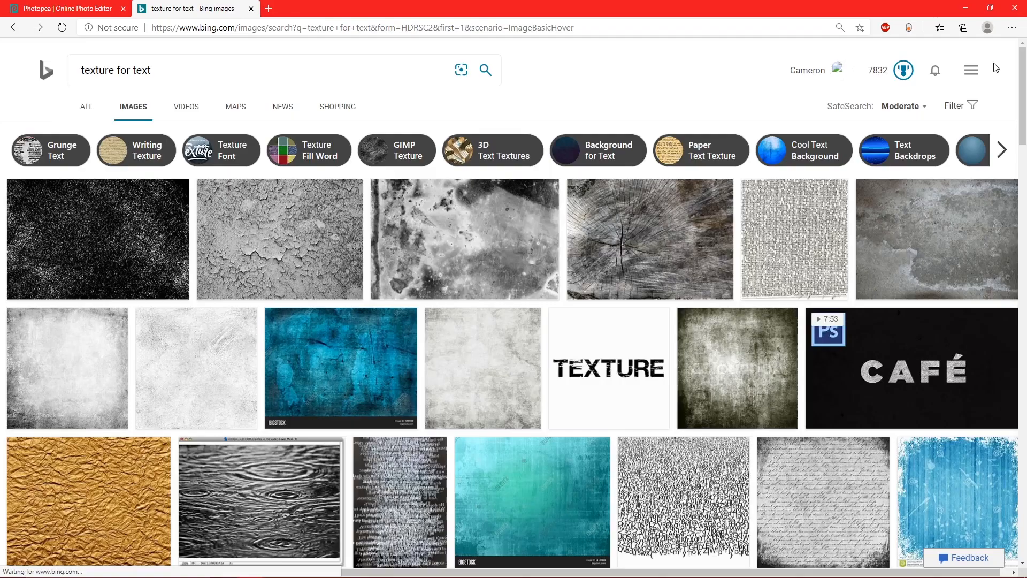
pyautogui.click(280, 238)
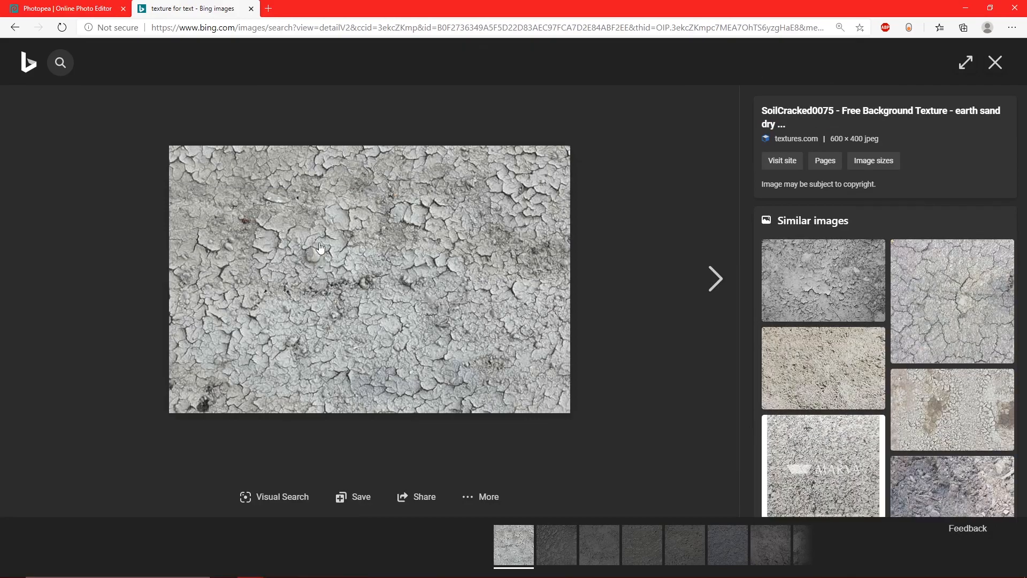
pyautogui.moveTo(327, 276)
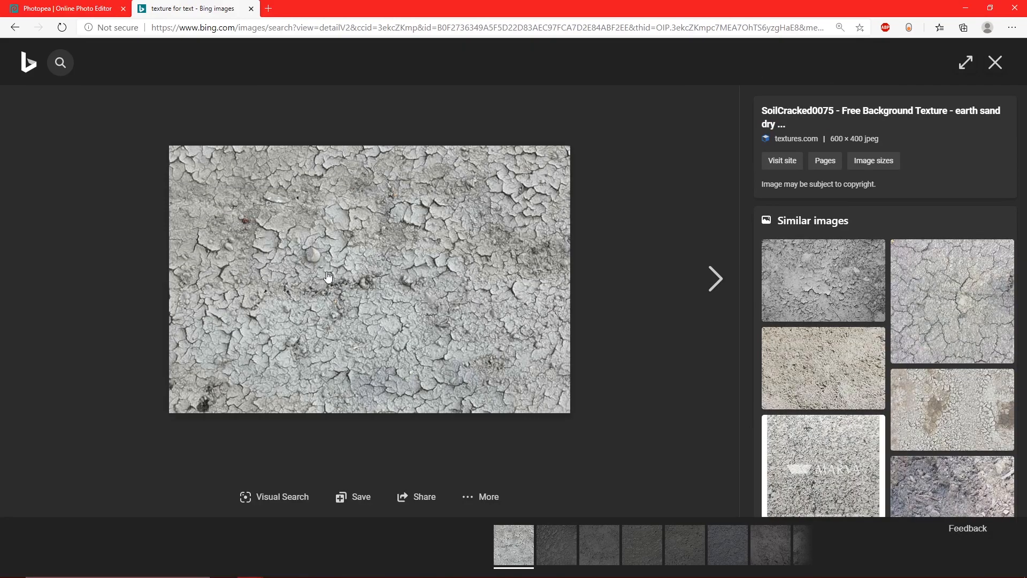
pyautogui.moveTo(239, 144)
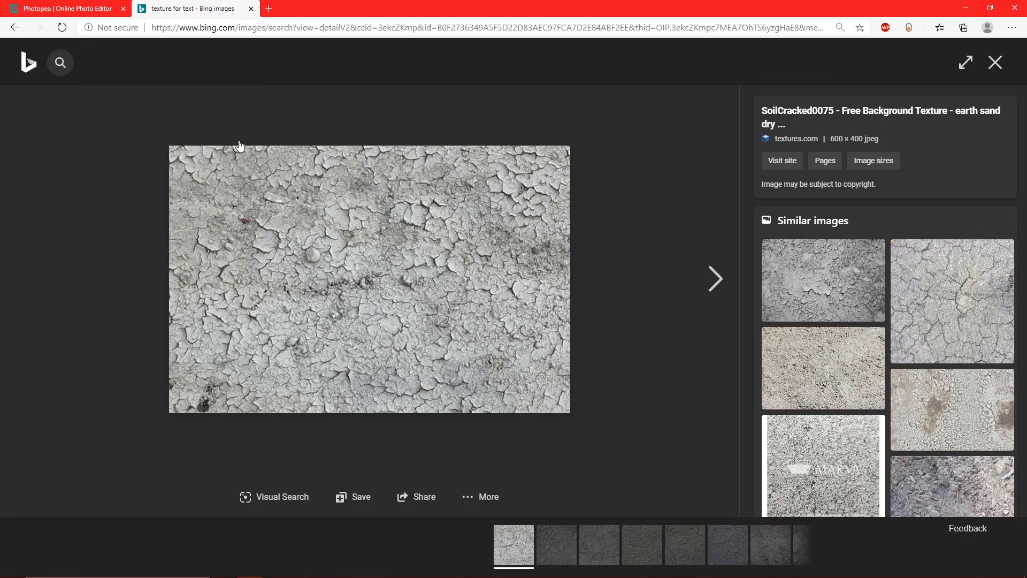
pyautogui.click(66, 8)
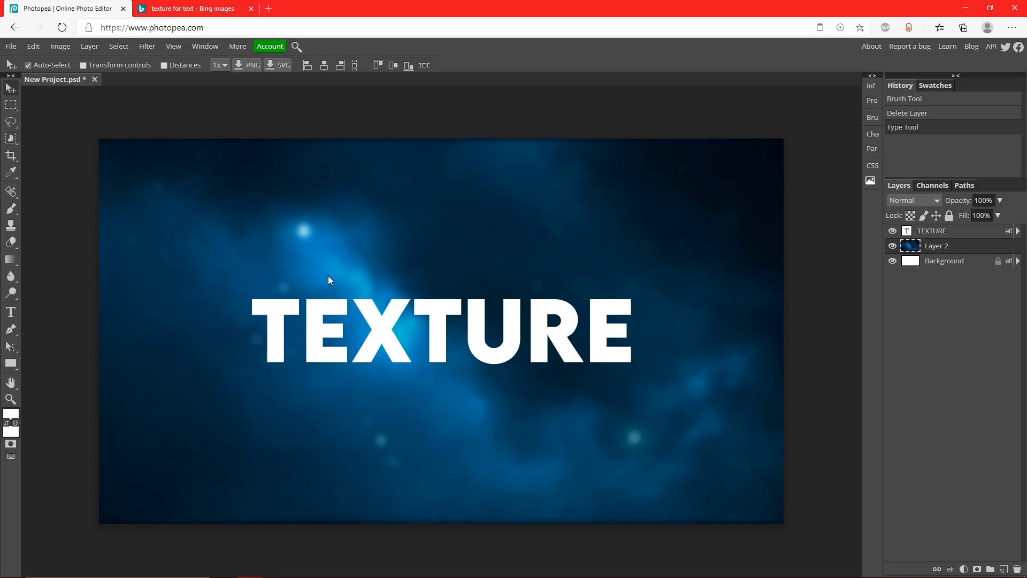
# Paste the cracked-soil texture as Layer 3 and enlarge it with Free Transform to cover the word.
pyautogui.press('ctrl+v')
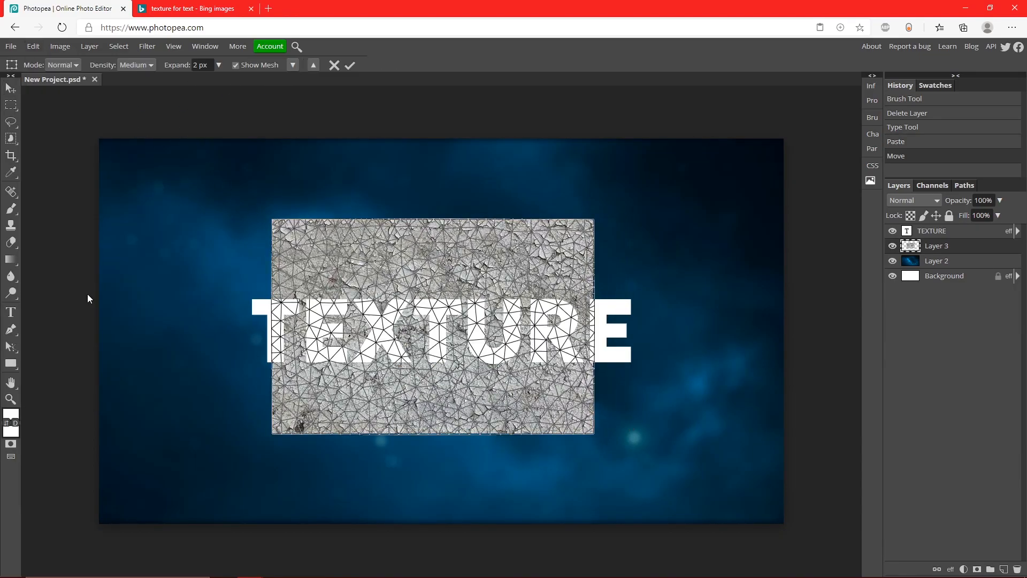
pyautogui.click(32, 46)
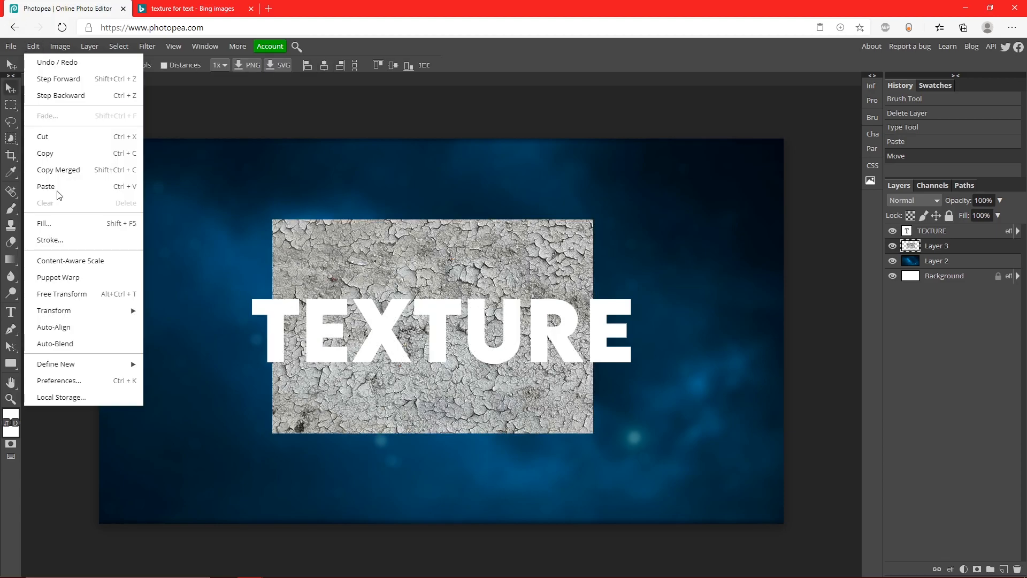
pyautogui.click(62, 294)
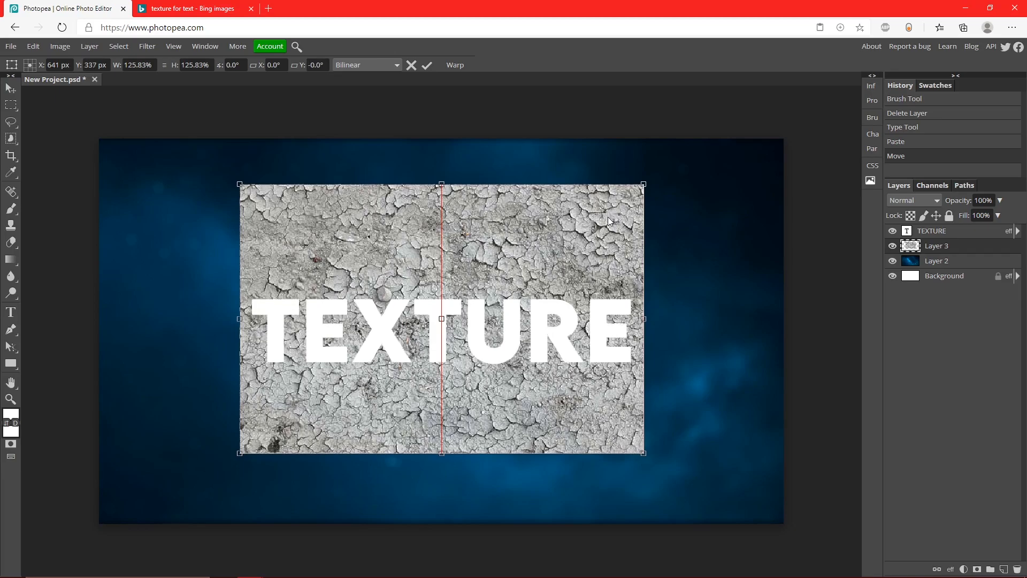
pyautogui.click(427, 65)
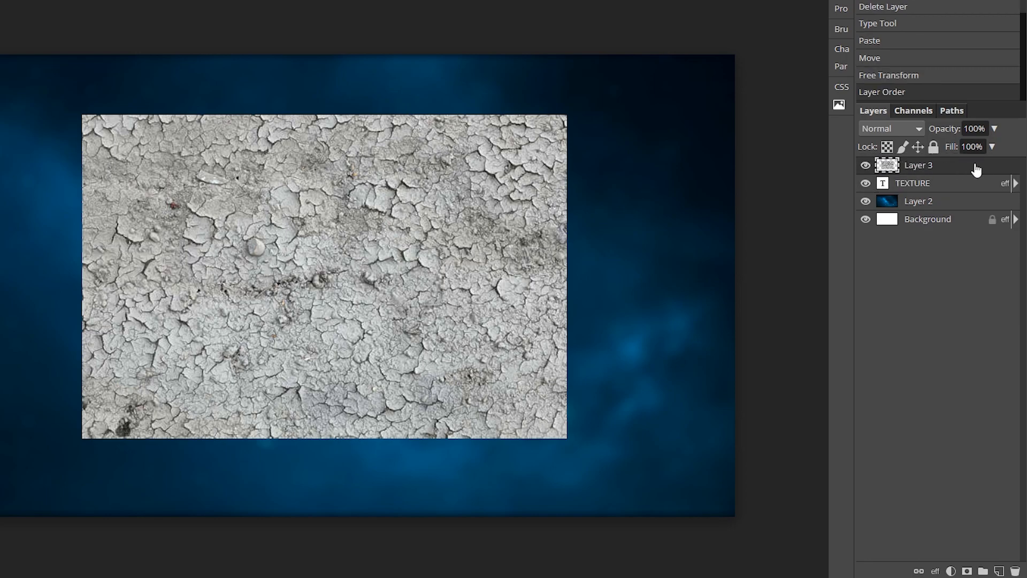
# Make Layer 3 a clipping mask so the cracked soil shows only inside the TEXTURE letters.
pyautogui.rightClick(919, 165)
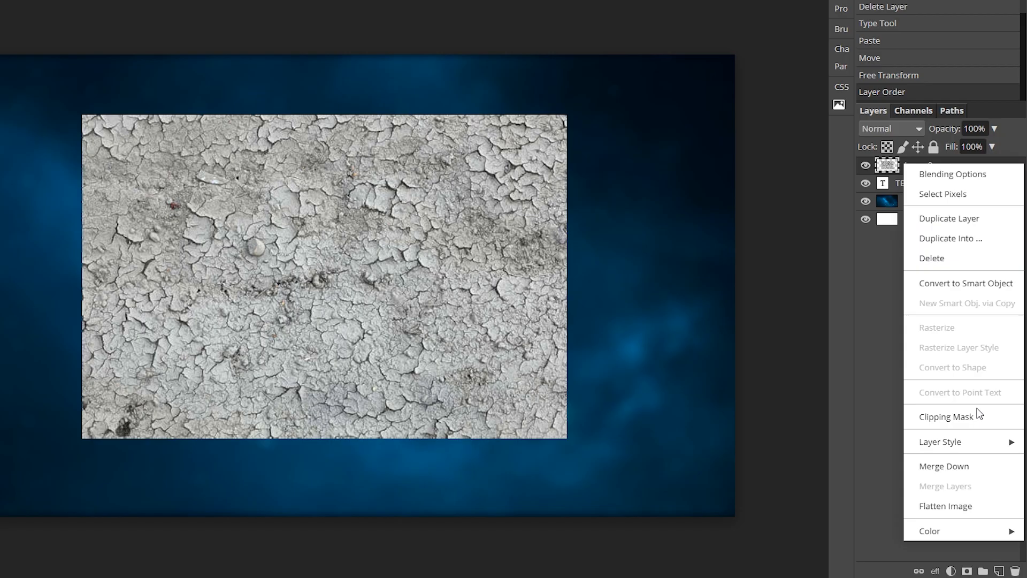
pyautogui.click(946, 417)
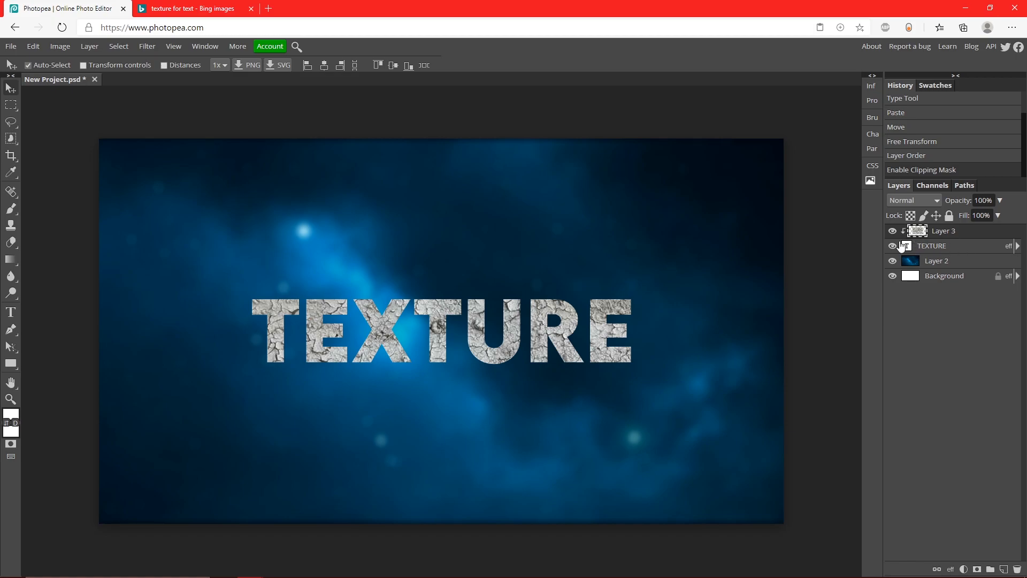
pyautogui.click(907, 246)
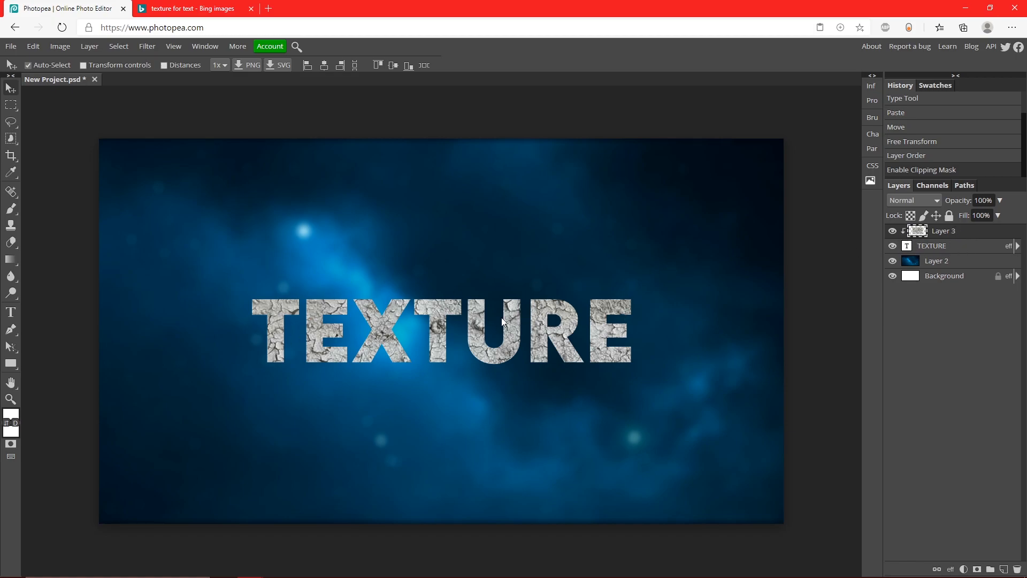
pyautogui.moveTo(431, 336)
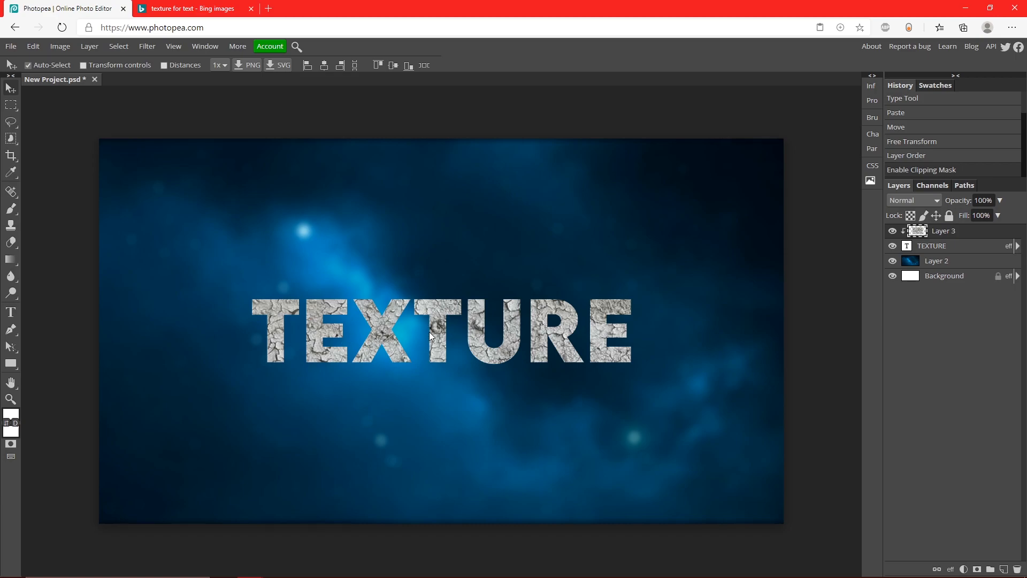
pyautogui.moveTo(606, 322)
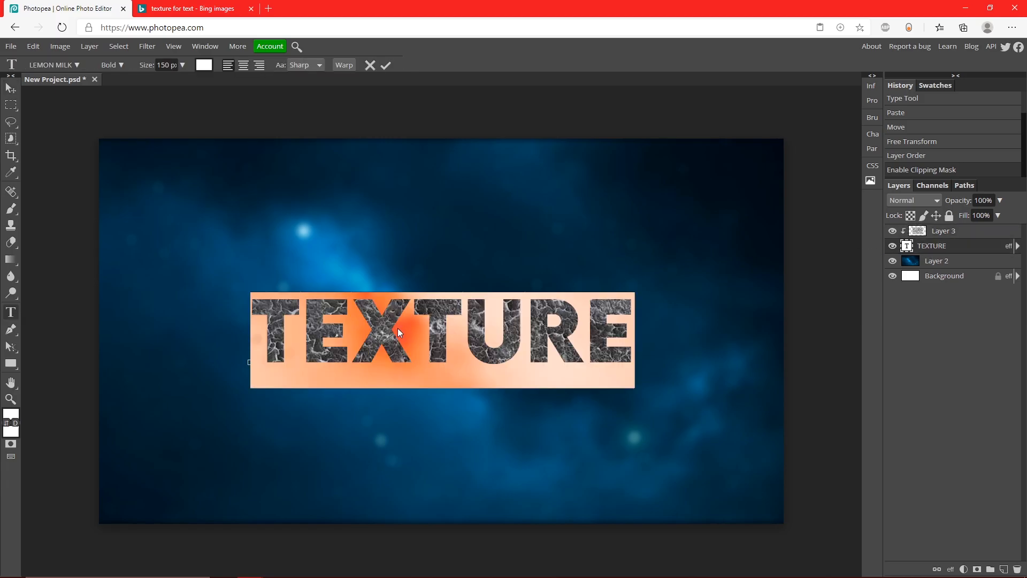
pyautogui.moveTo(234, 104)
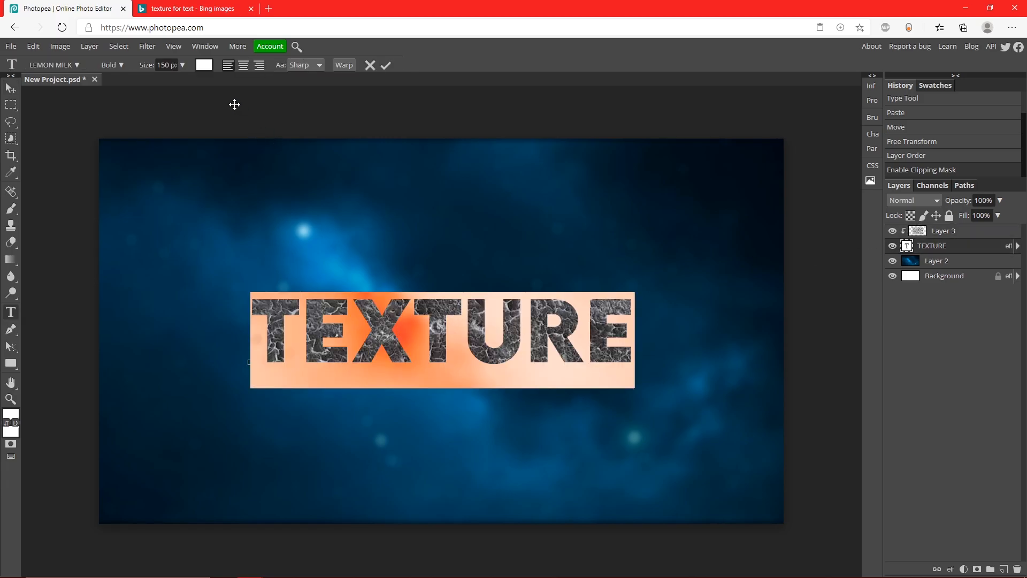
# Recolour the TEXTURE text to bright blue 00adff and commit the edit.
pyautogui.click(203, 65)
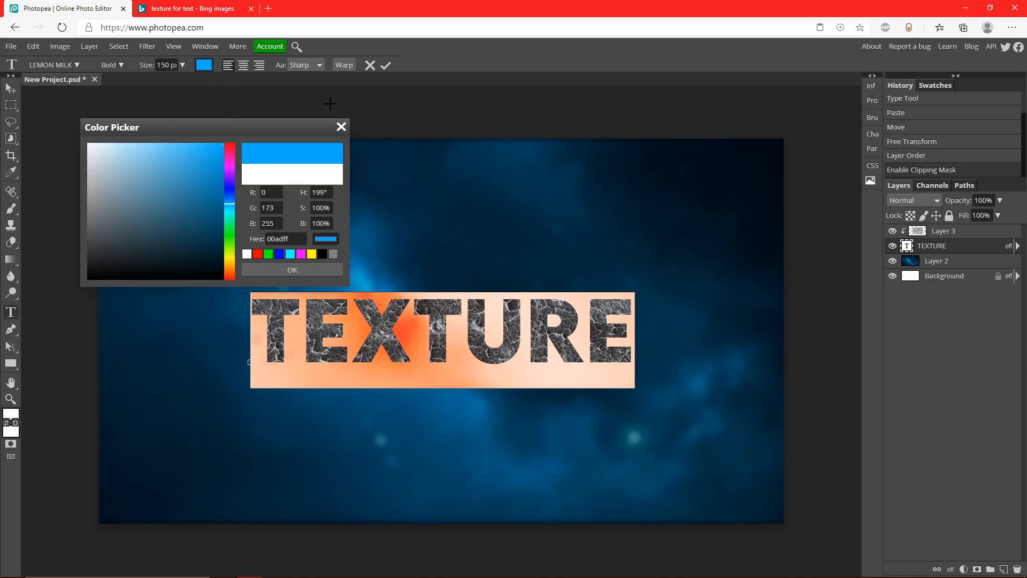
pyautogui.click(291, 269)
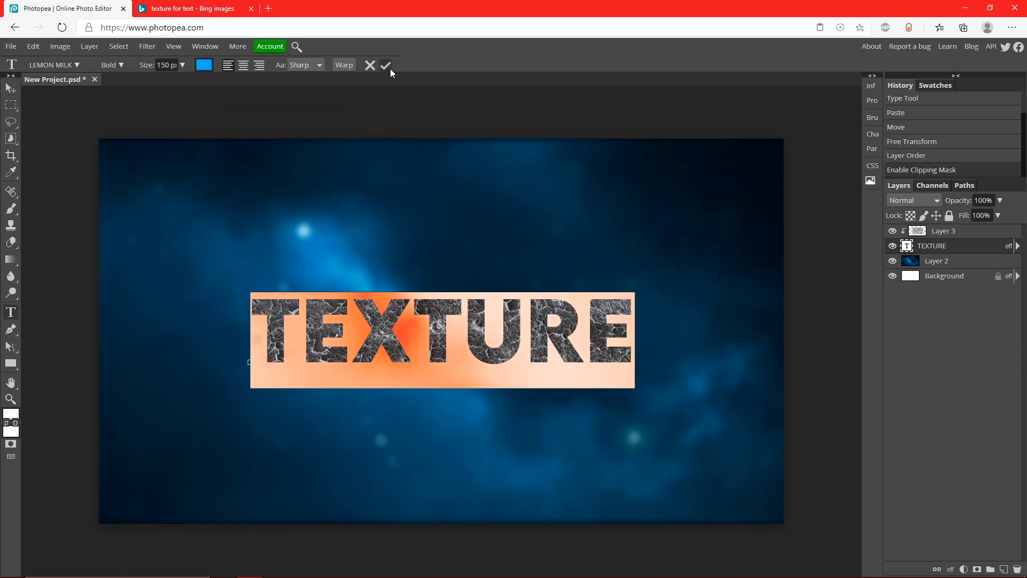
pyautogui.click(386, 66)
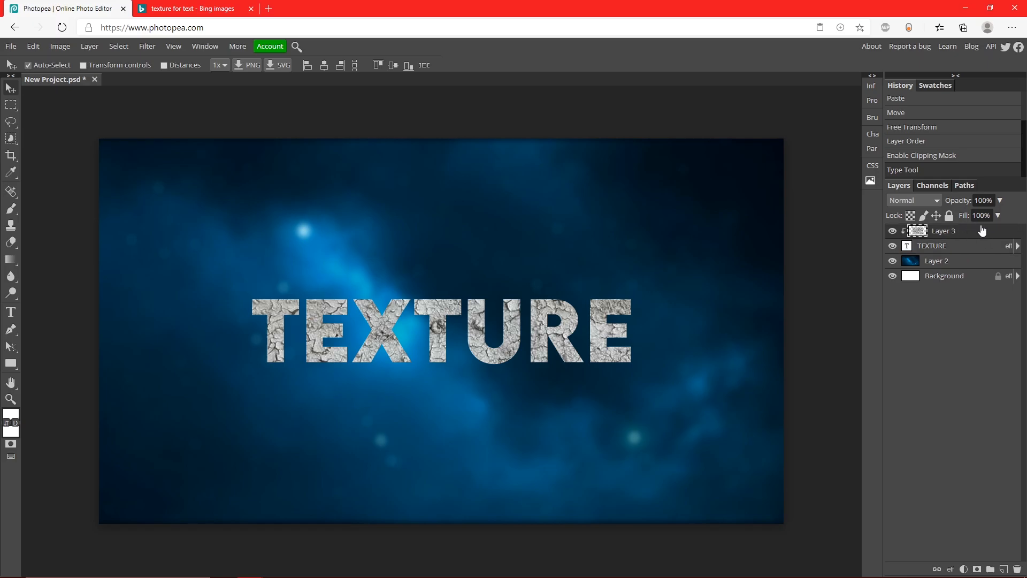
# Try Linear Burn and Soft Light on the texture layer, settling on Screen blending for the icy look.
pyautogui.click(912, 200)
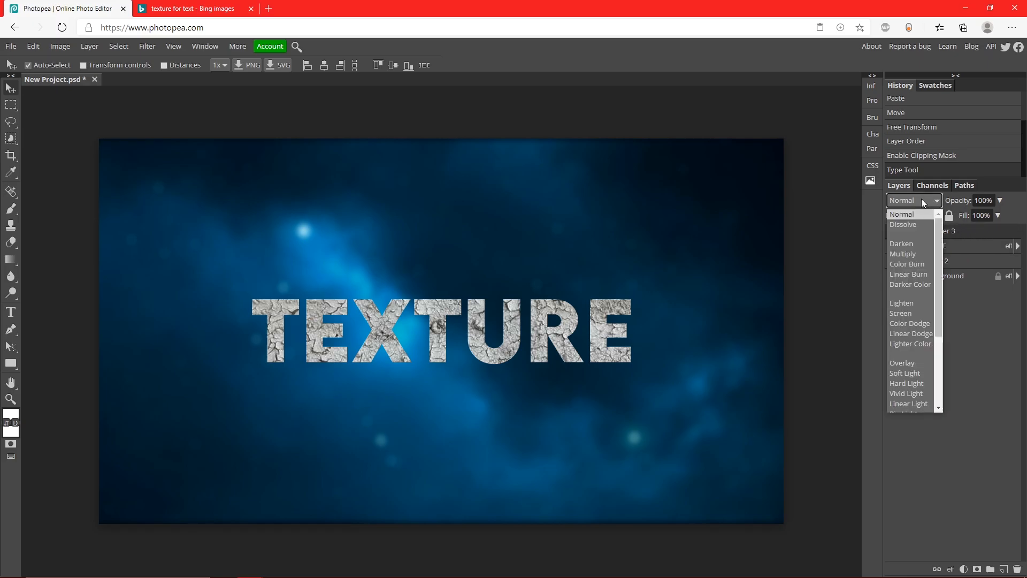
pyautogui.click(901, 314)
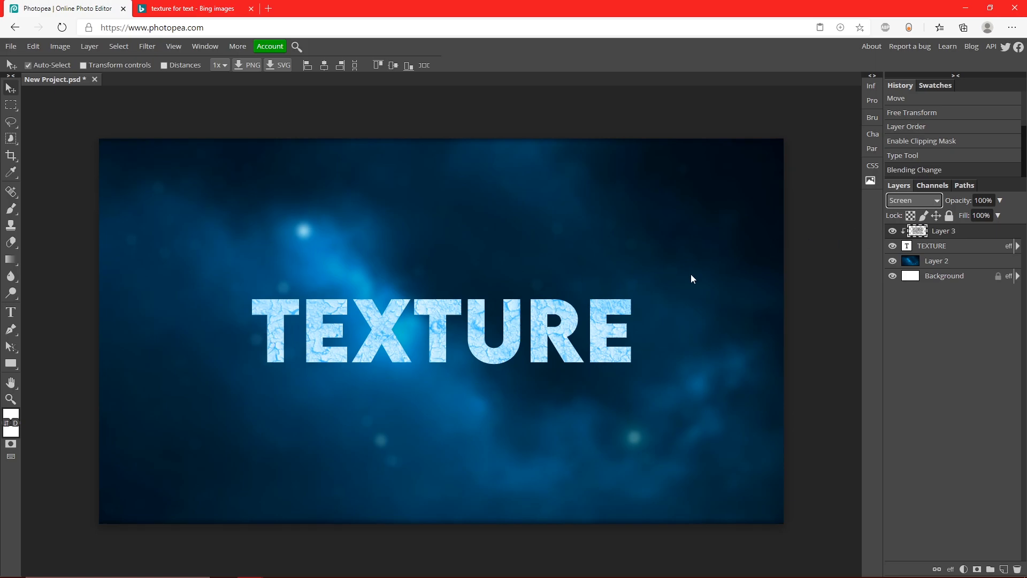
pyautogui.click(910, 200)
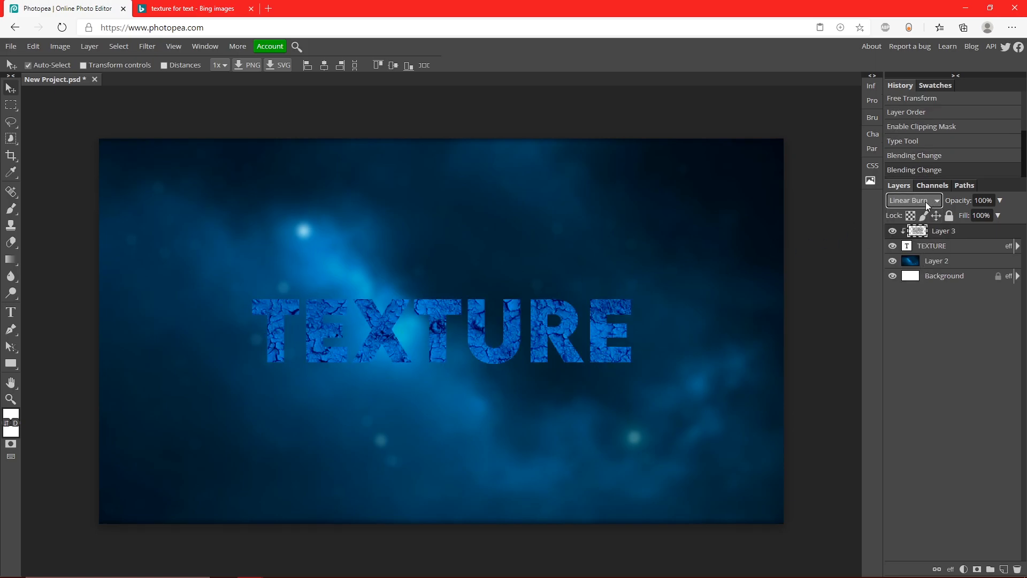
pyautogui.click(912, 200)
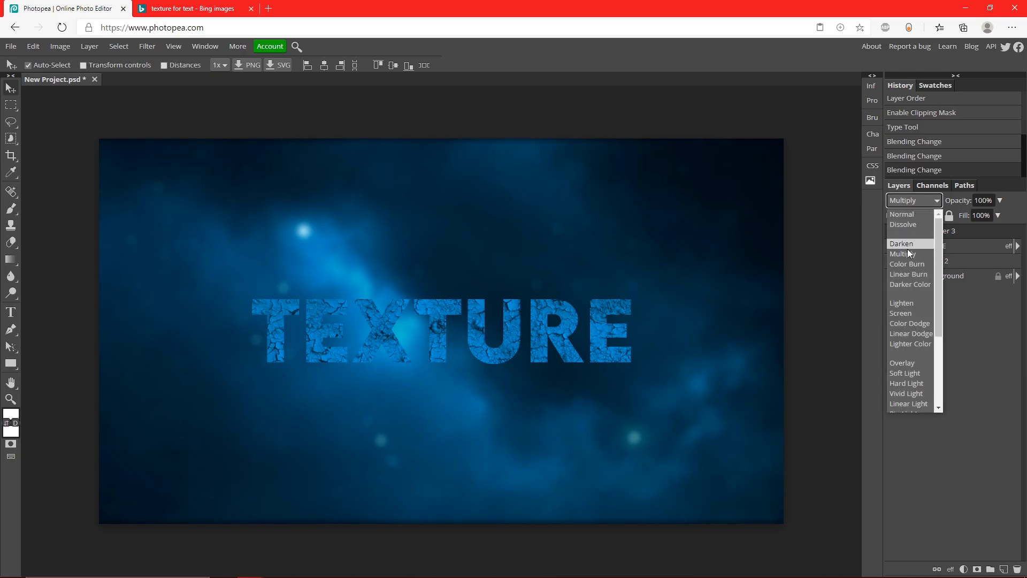
pyautogui.click(905, 372)
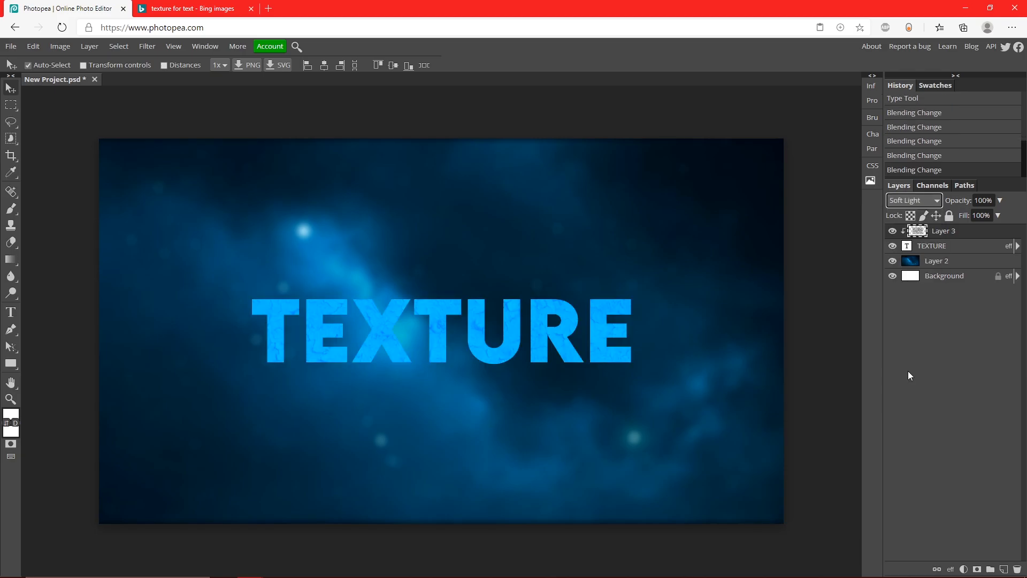
pyautogui.click(913, 200)
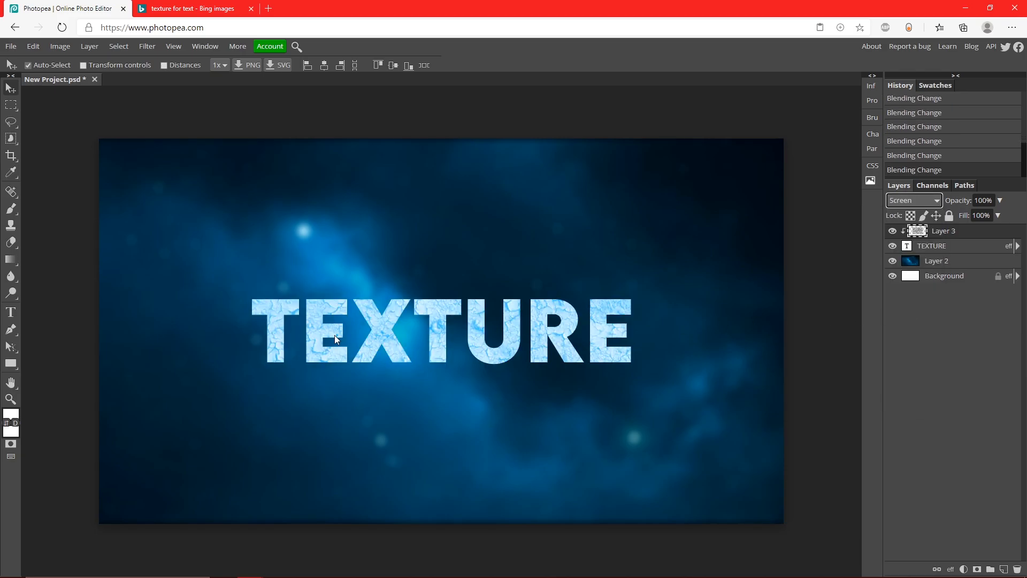
pyautogui.moveTo(664, 352)
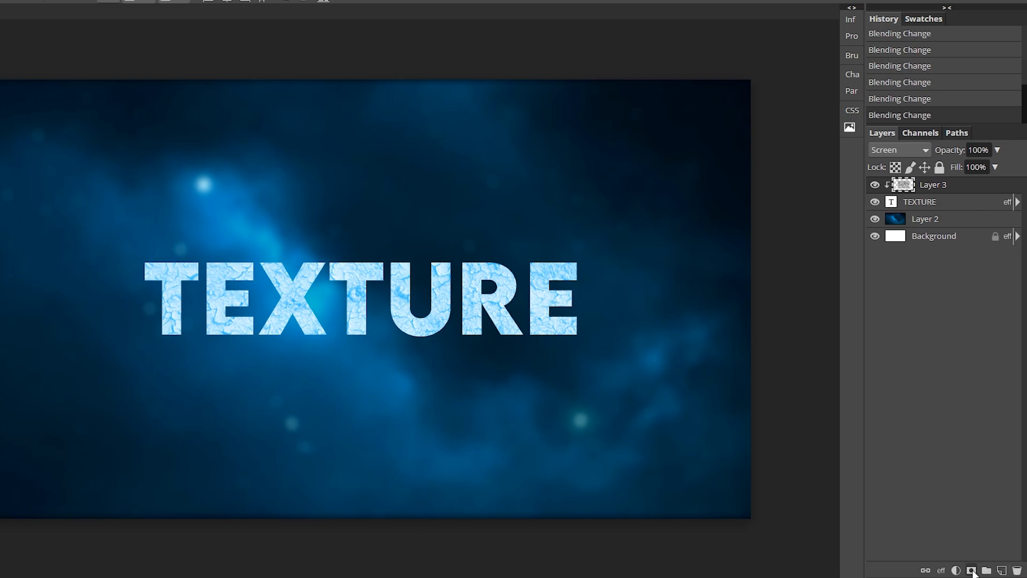
# Add a layer mask to the texture and paint black at 19% opacity over the lettering to fade the cracks.
pyautogui.click(971, 570)
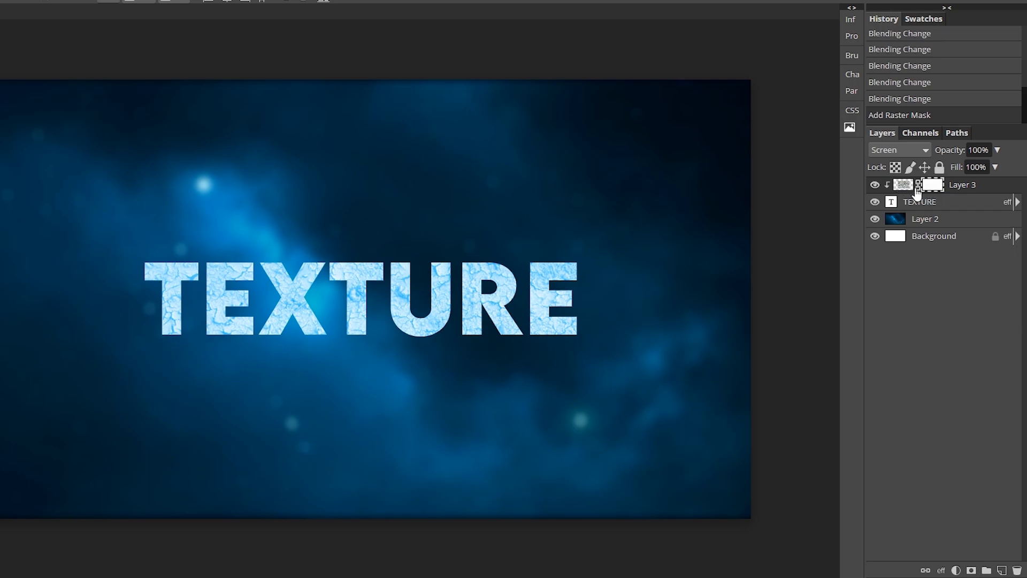
pyautogui.moveTo(938, 193)
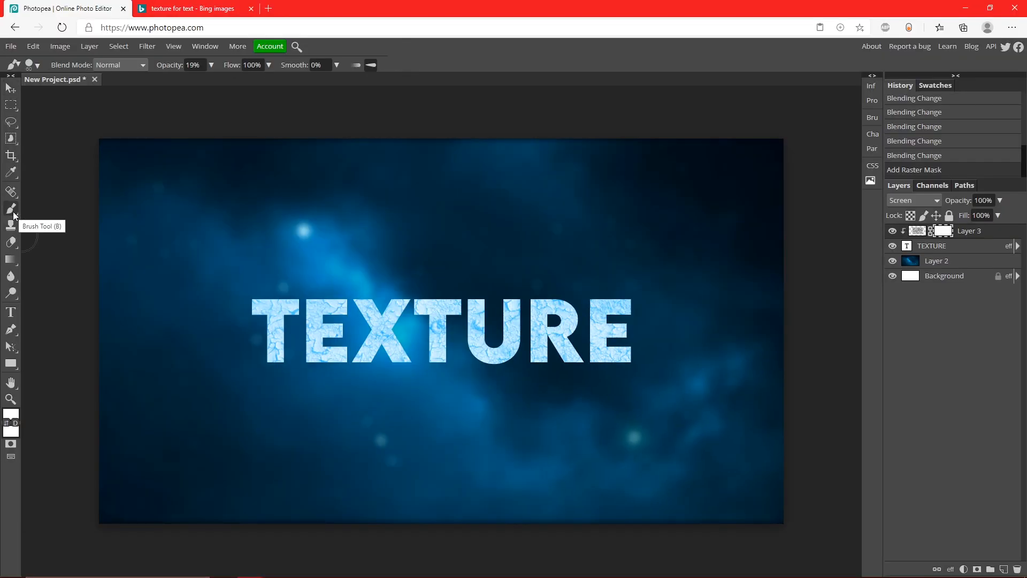
pyautogui.click(7, 417)
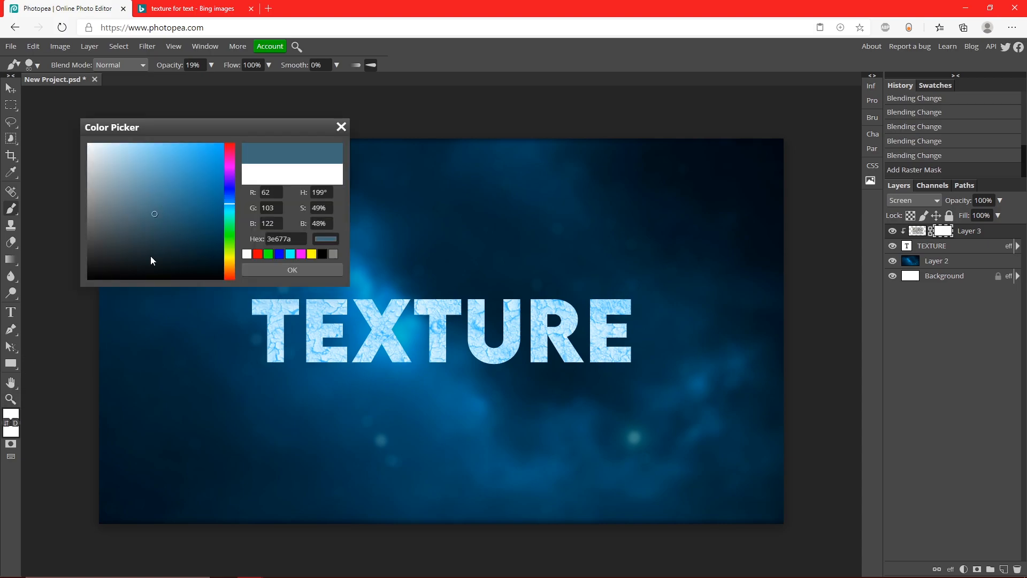
pyautogui.click(130, 278)
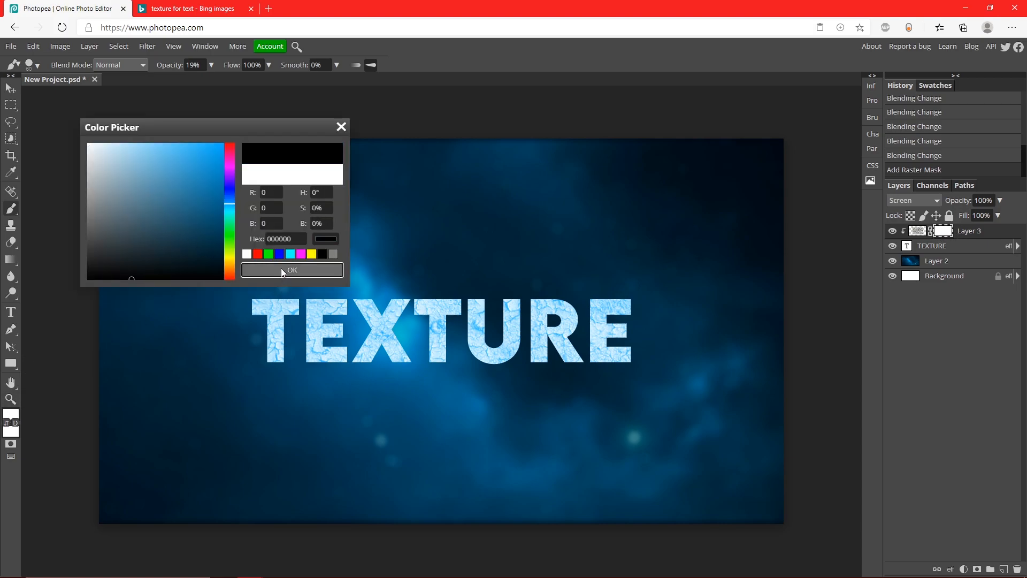
pyautogui.click(291, 269)
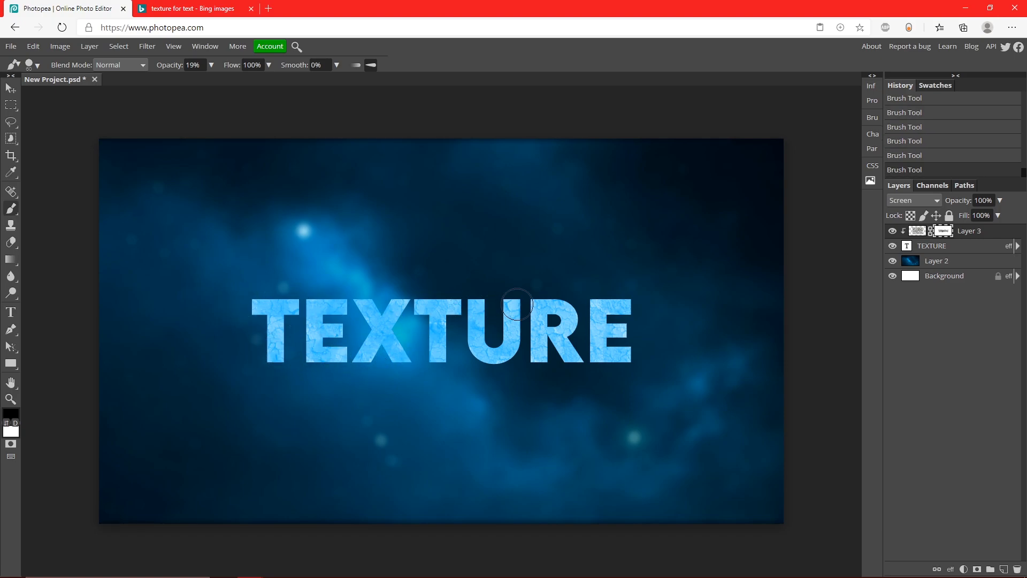
pyautogui.click(10, 401)
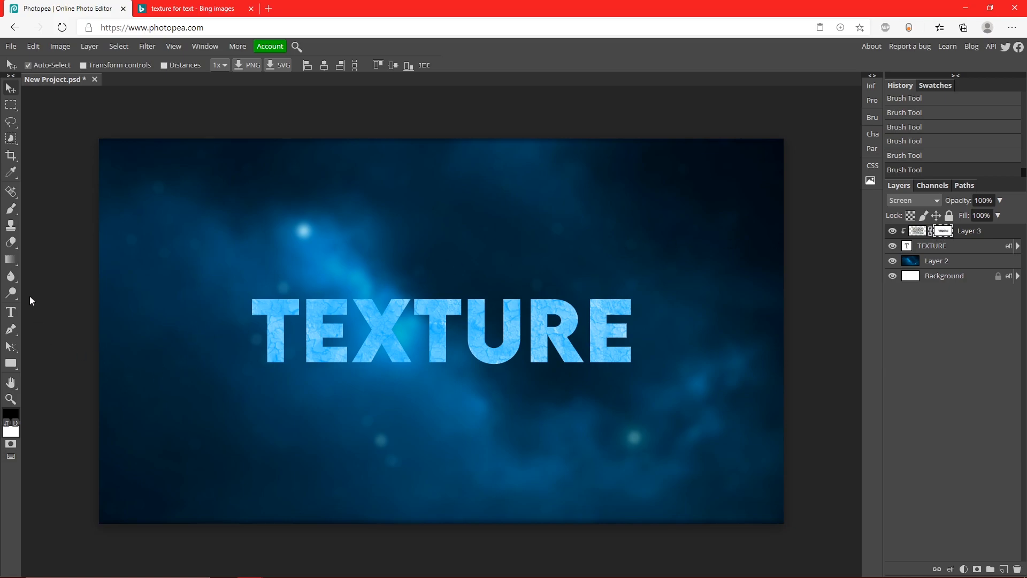
# Paint the mask back with a white brush so the cracked pattern shows fully on the letters.
pyautogui.click(11, 210)
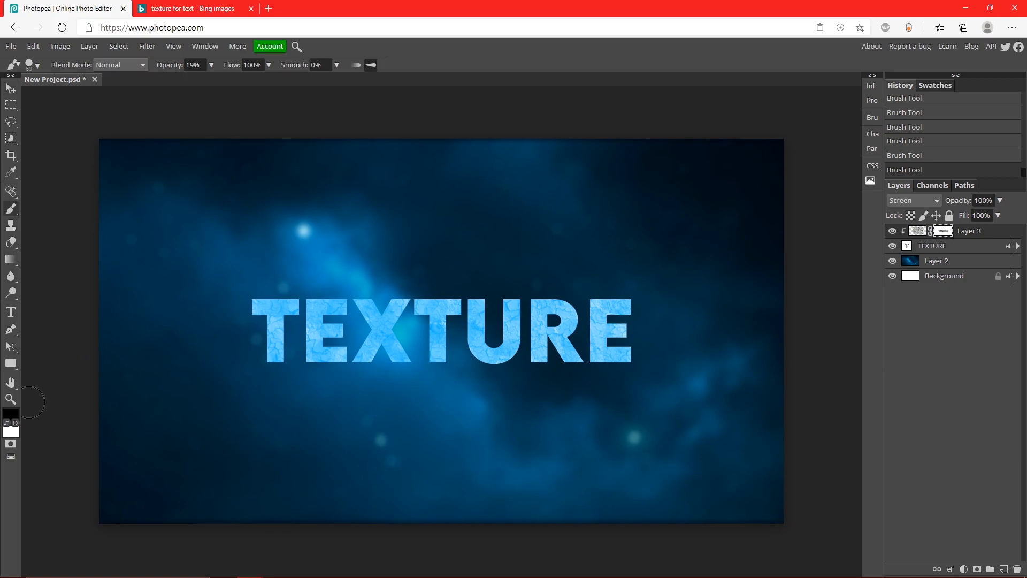
pyautogui.click(11, 418)
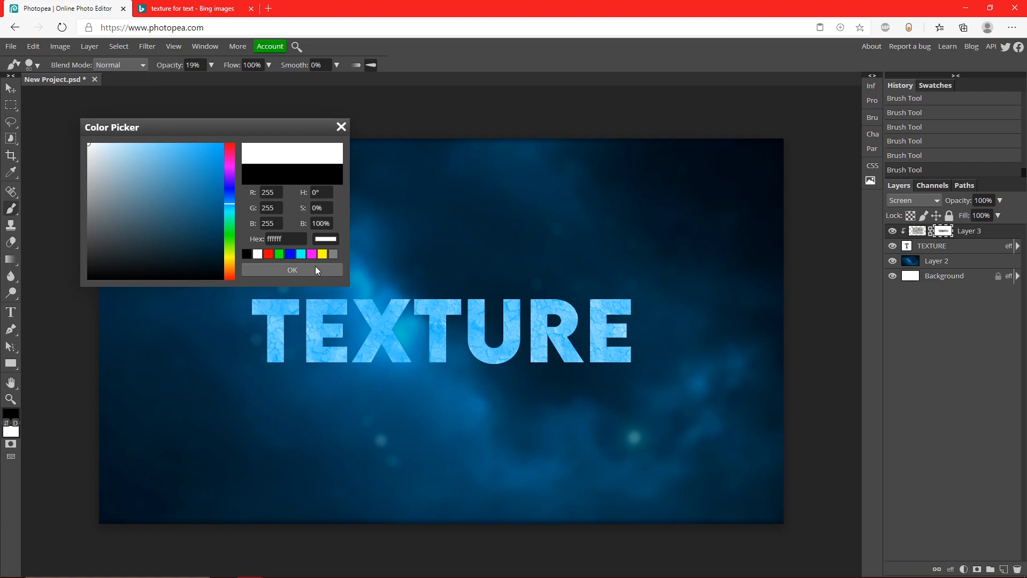
pyautogui.click(293, 269)
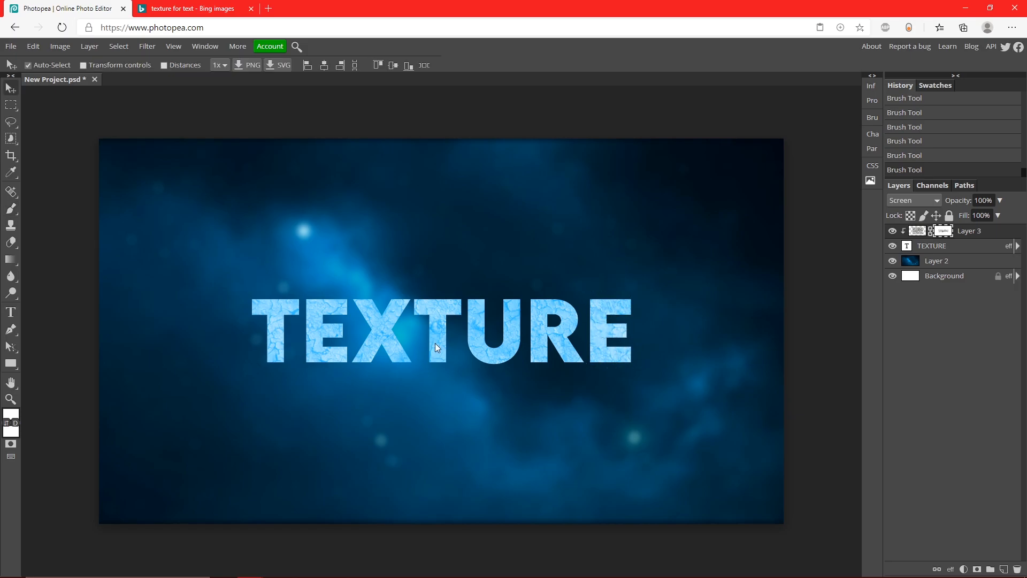
# Recolour the TEXTURE text red beneath the screened texture and commit it.
pyautogui.click(204, 66)
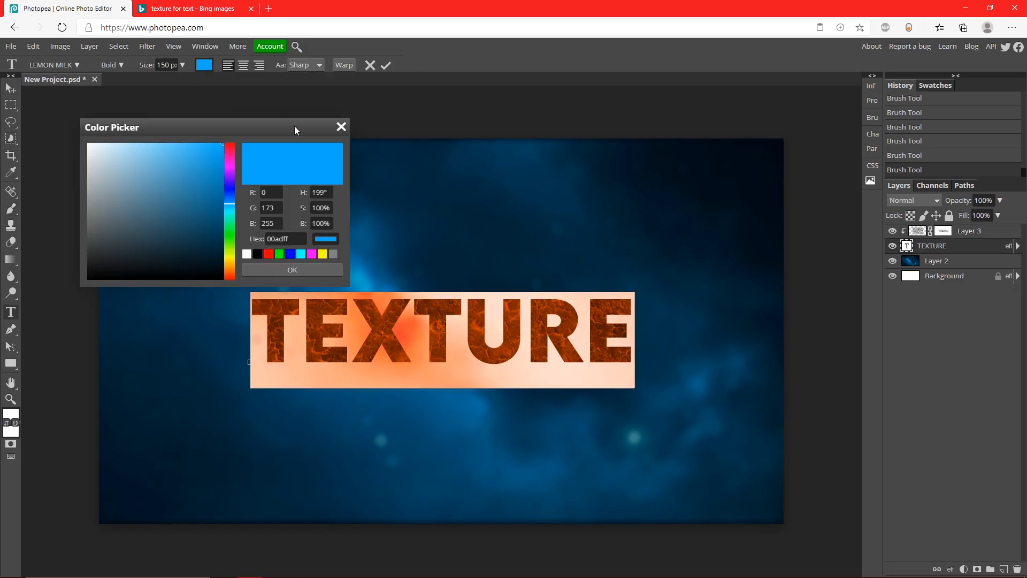
pyautogui.click(291, 269)
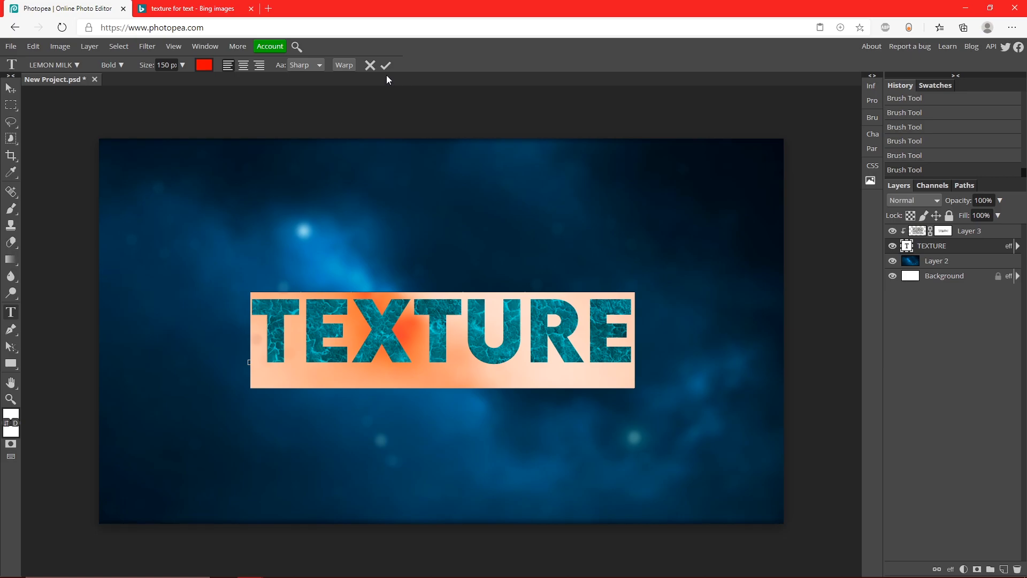
pyautogui.click(386, 65)
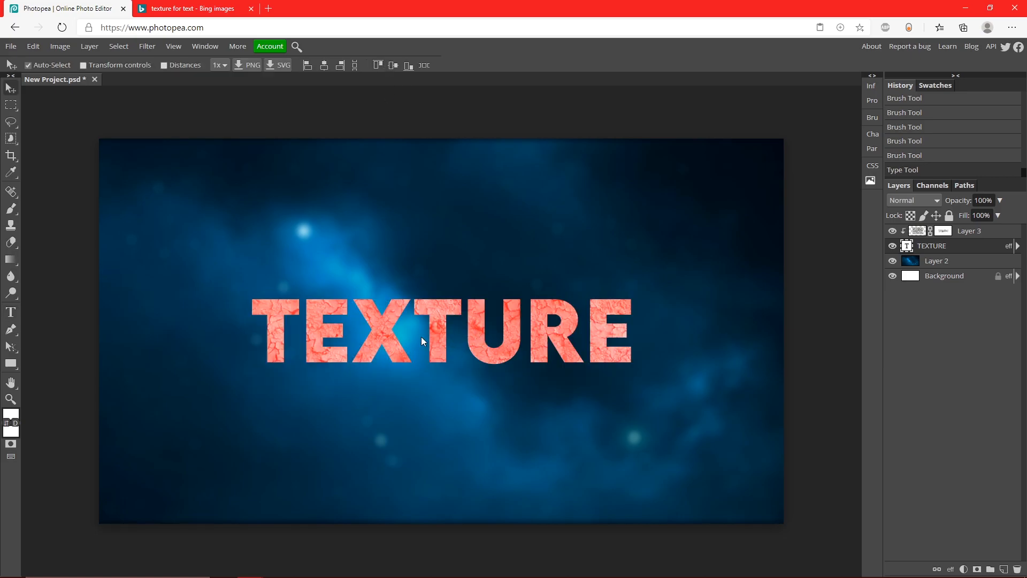
# Try Multiply and Color Burn on the texture layer, then return it to Screen for a coral result.
pyautogui.click(913, 200)
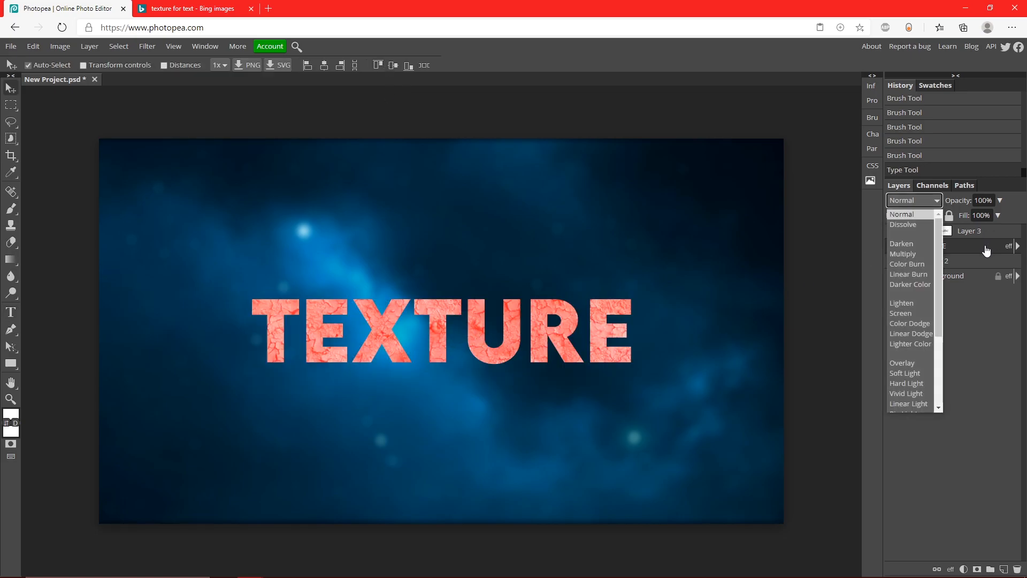
pyautogui.click(904, 253)
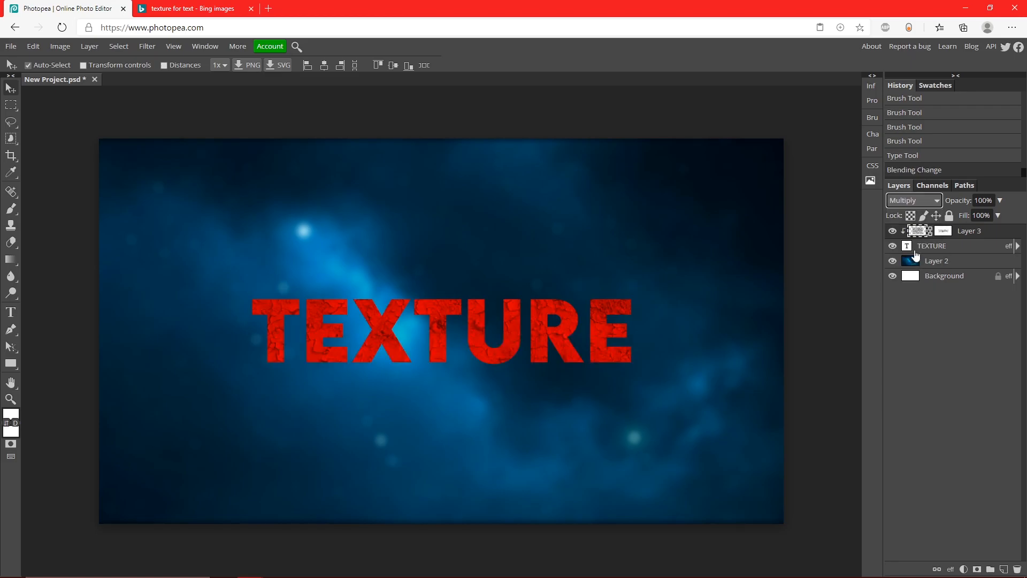
pyautogui.click(913, 200)
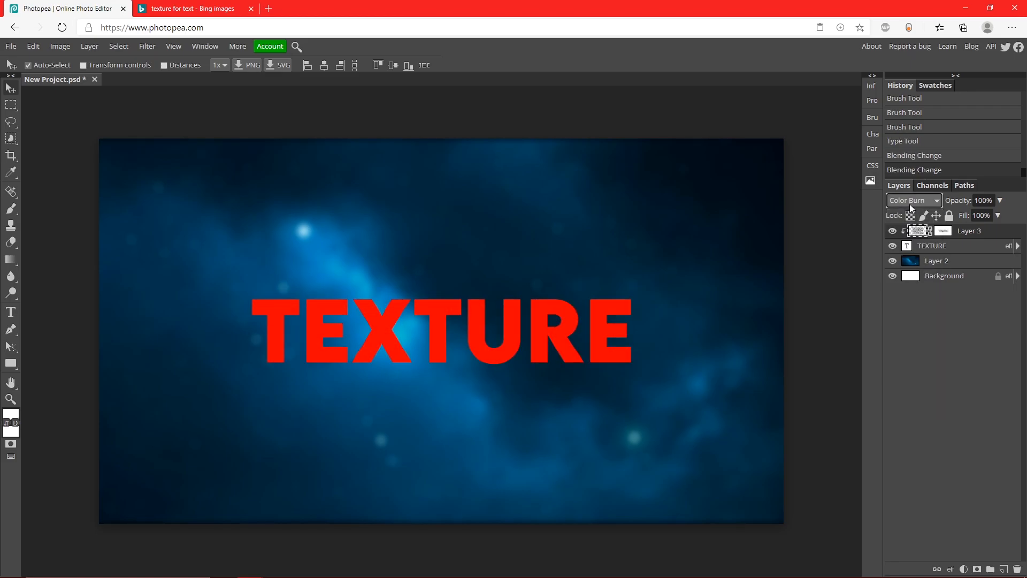
pyautogui.click(911, 200)
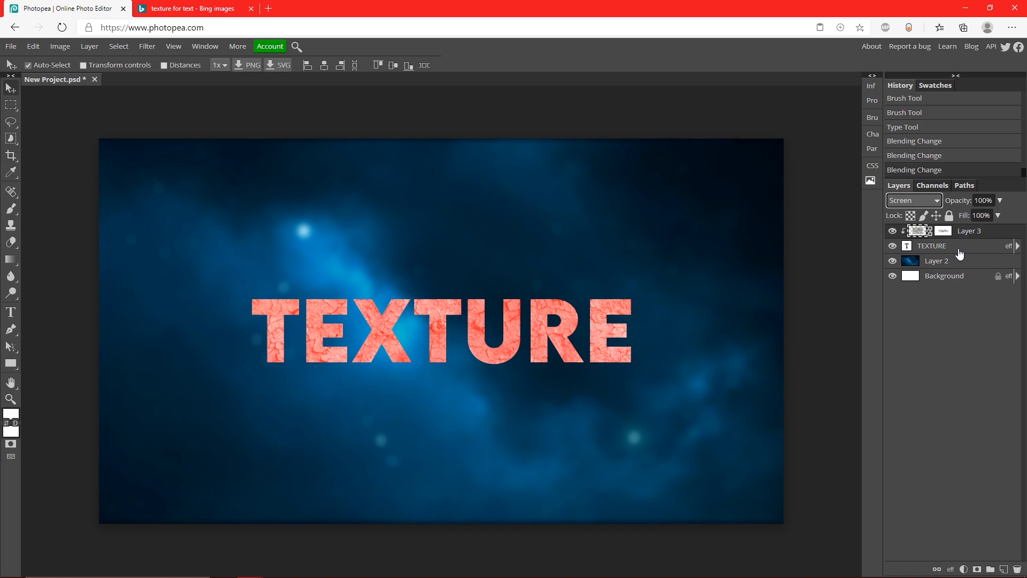
pyautogui.click(191, 8)
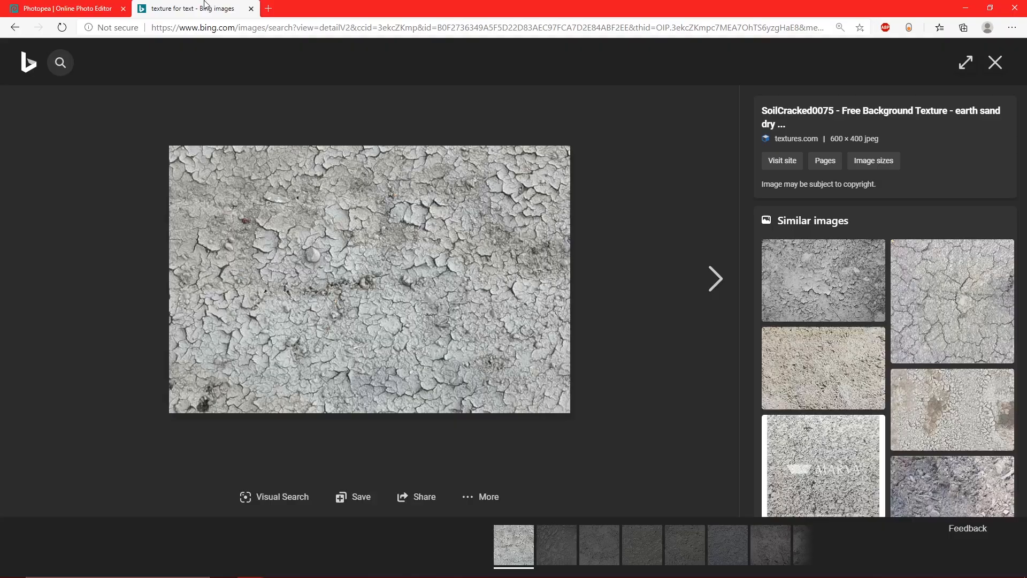
pyautogui.scroll(-3)
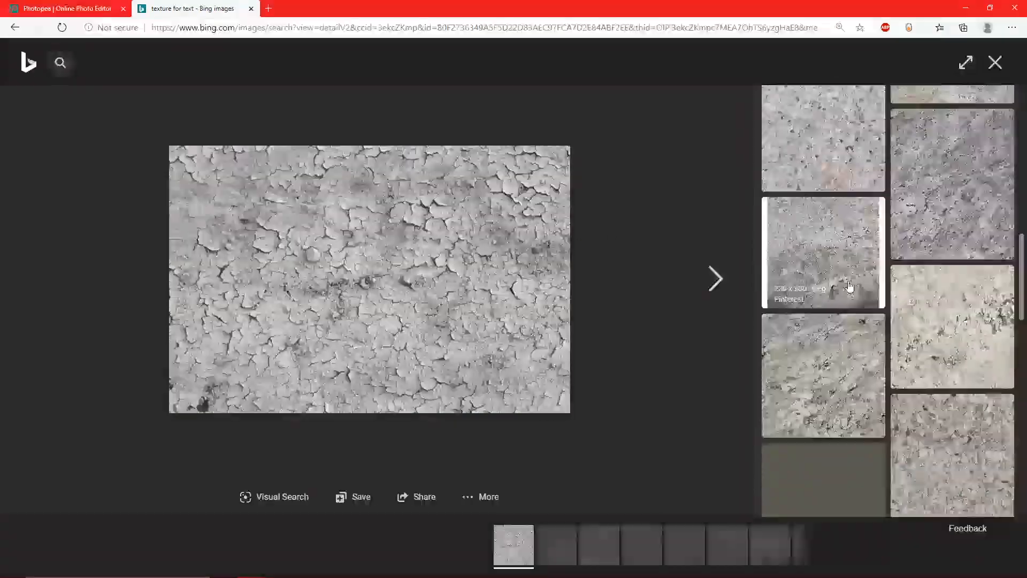
pyautogui.click(65, 8)
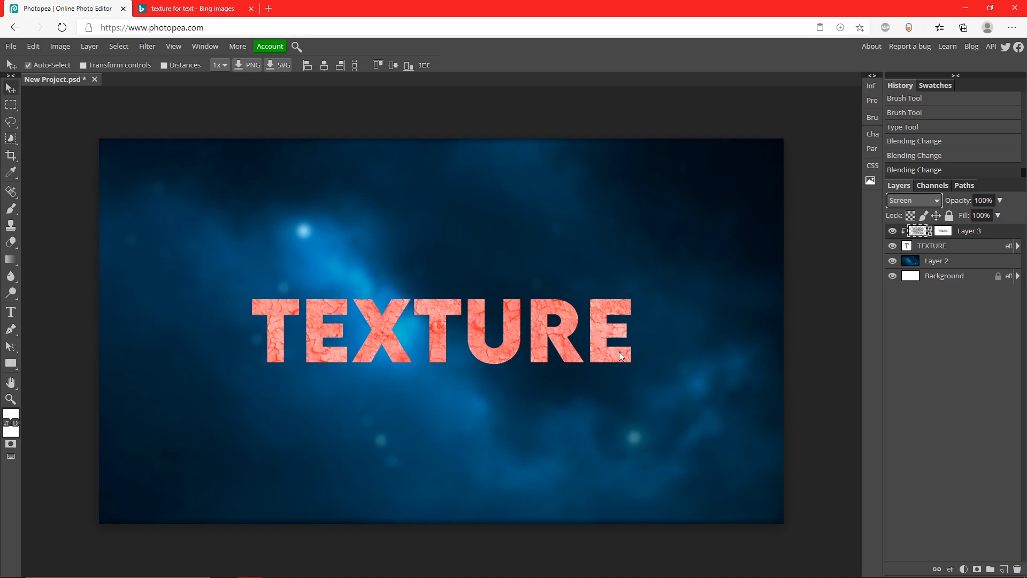
pyautogui.moveTo(982, 240)
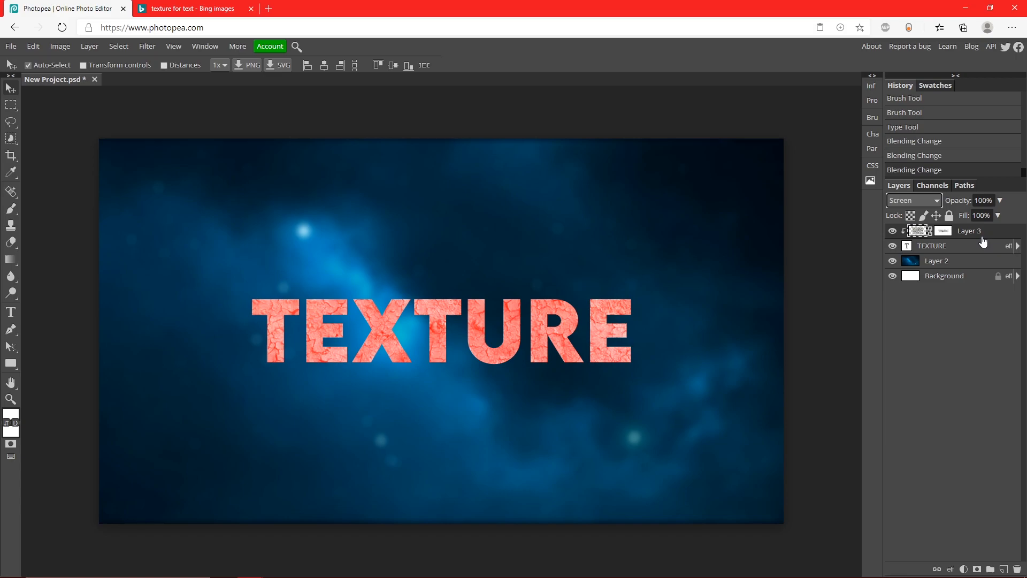
pyautogui.moveTo(836, 210)
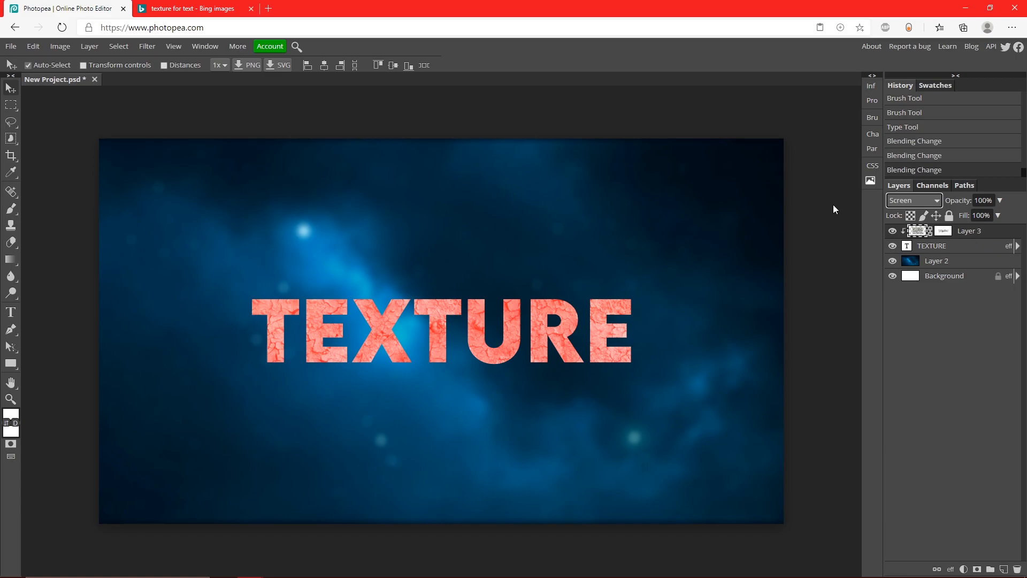